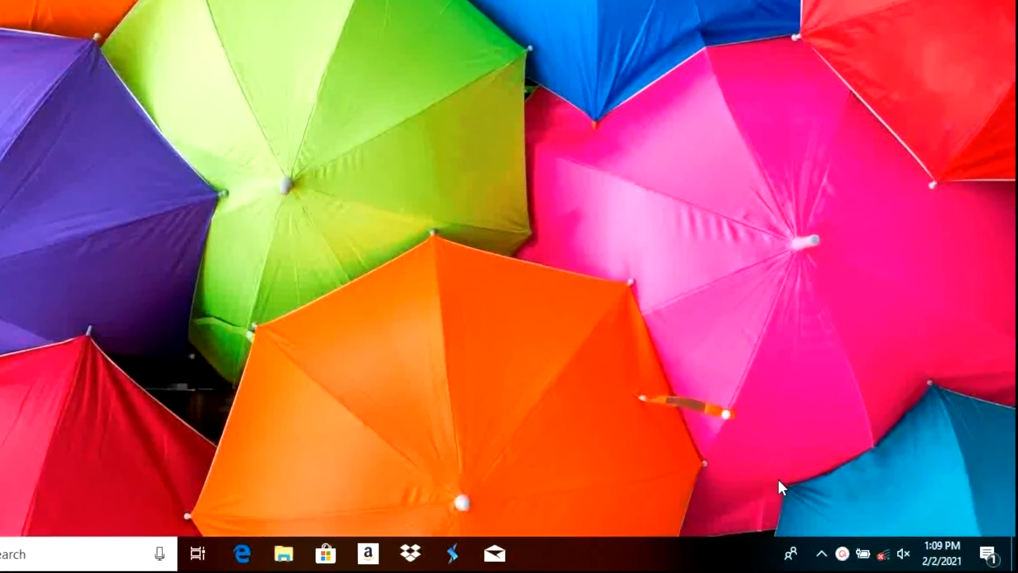
Close the tray-opened Settings window and reopen Bluetooth & other devices by searching 'bluetooth'
click(821, 553)
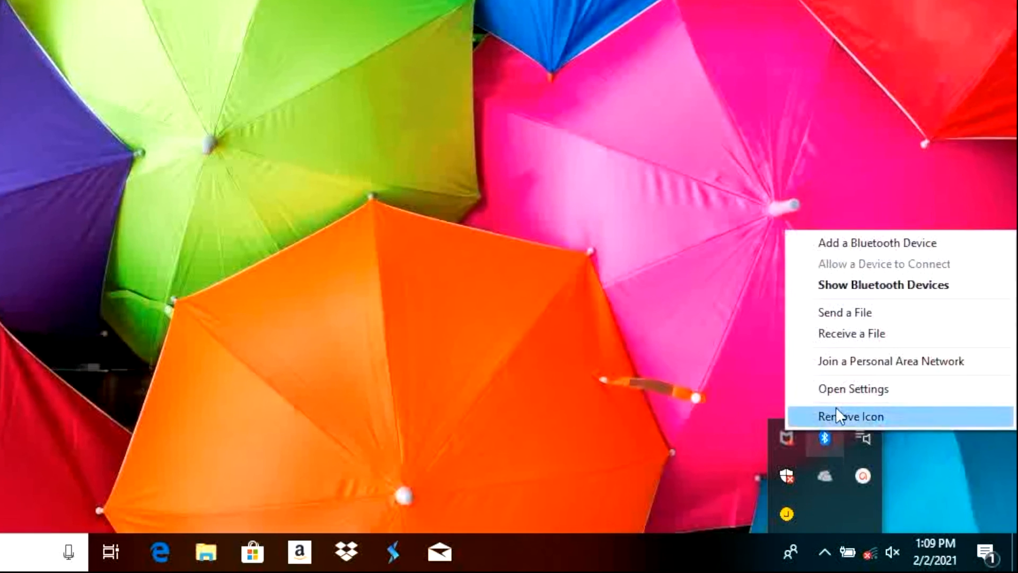
mouse_move(876, 242)
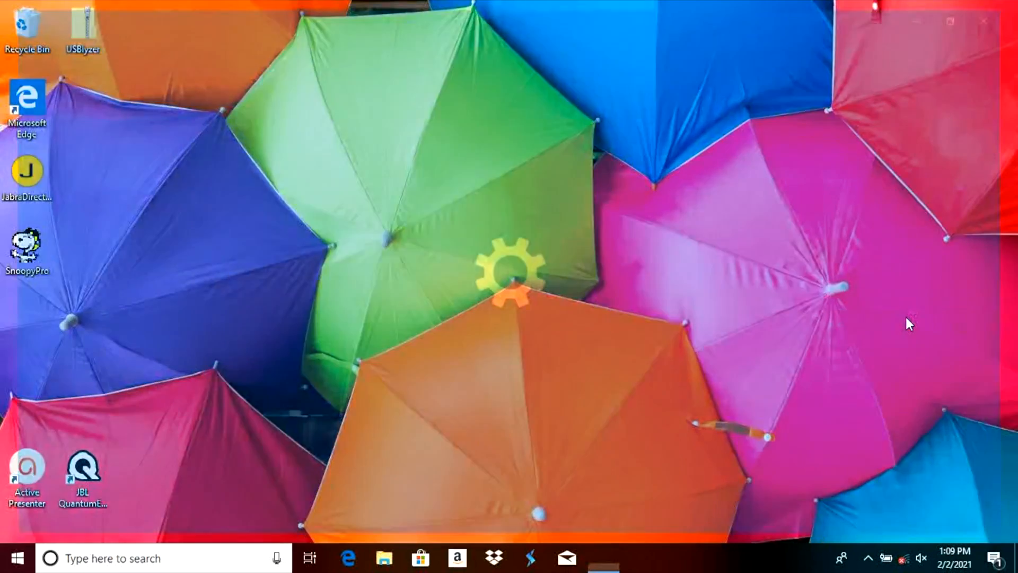
click(604, 557)
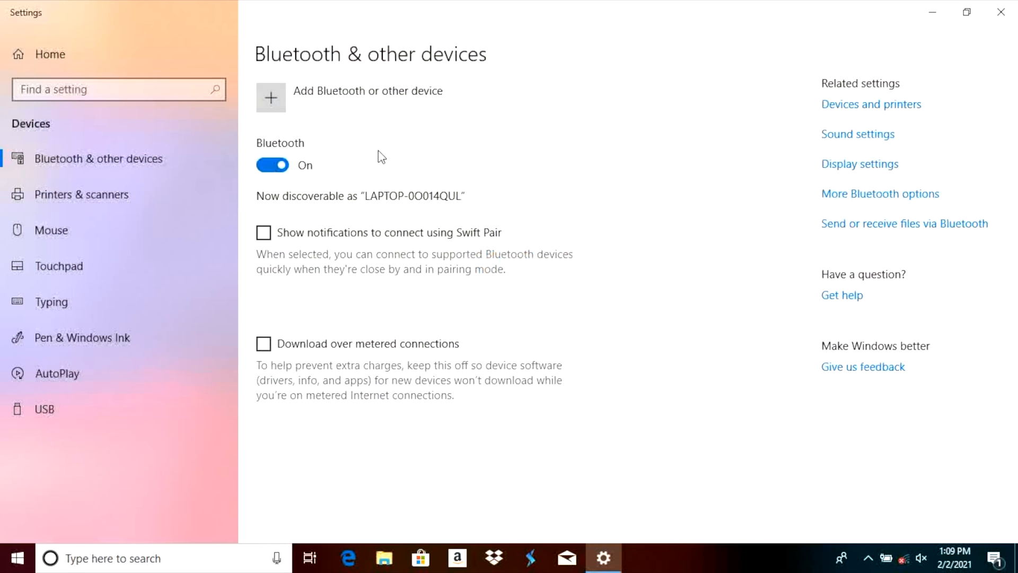
mouse_move(436, 138)
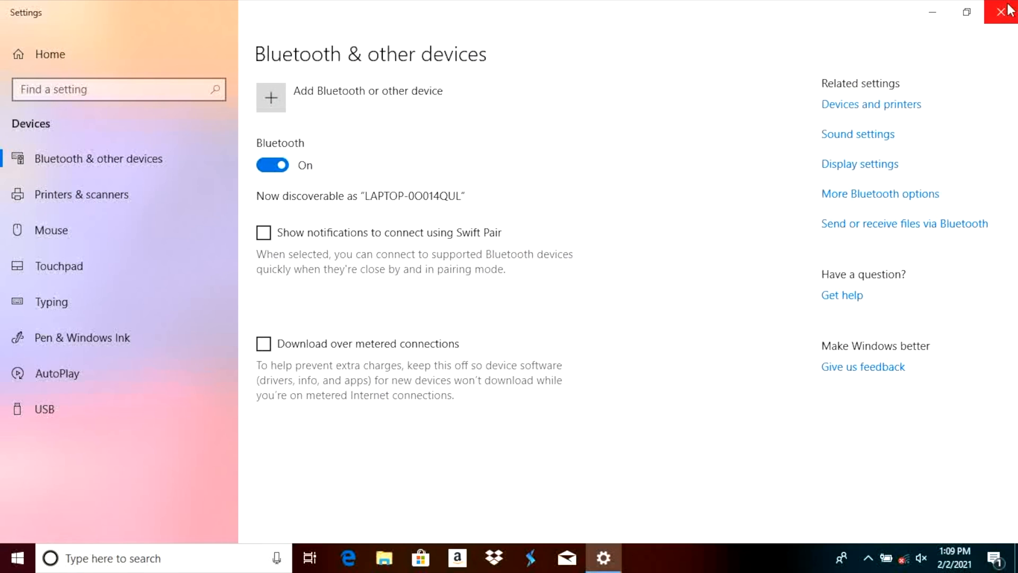
click(1007, 11)
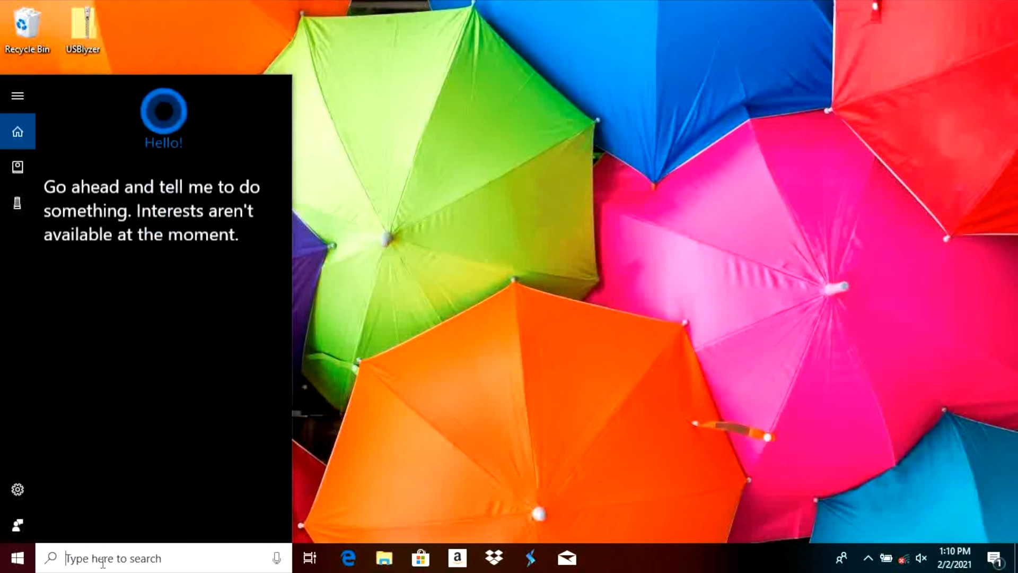
text(bluetooth)
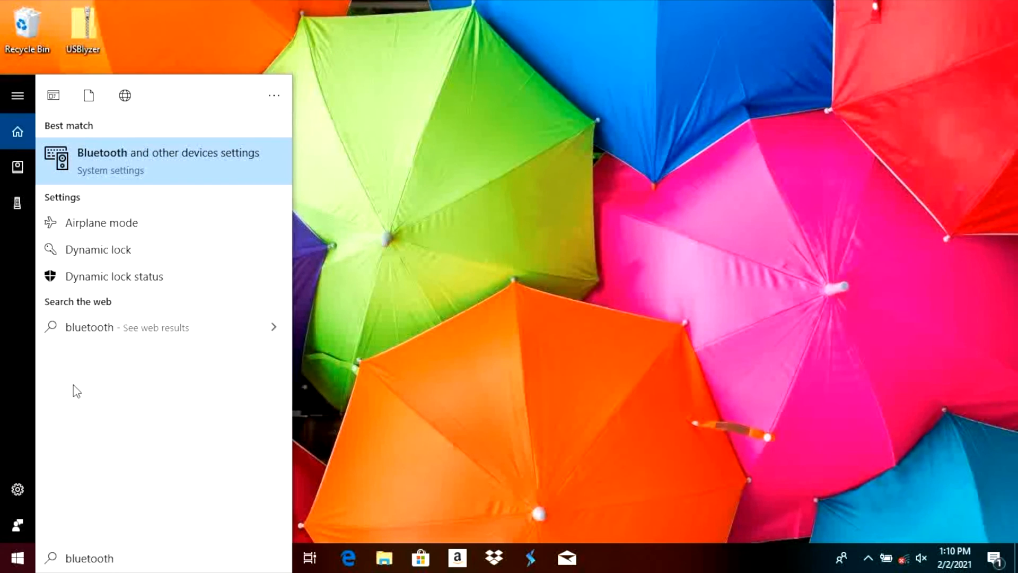
mouse_move(132, 155)
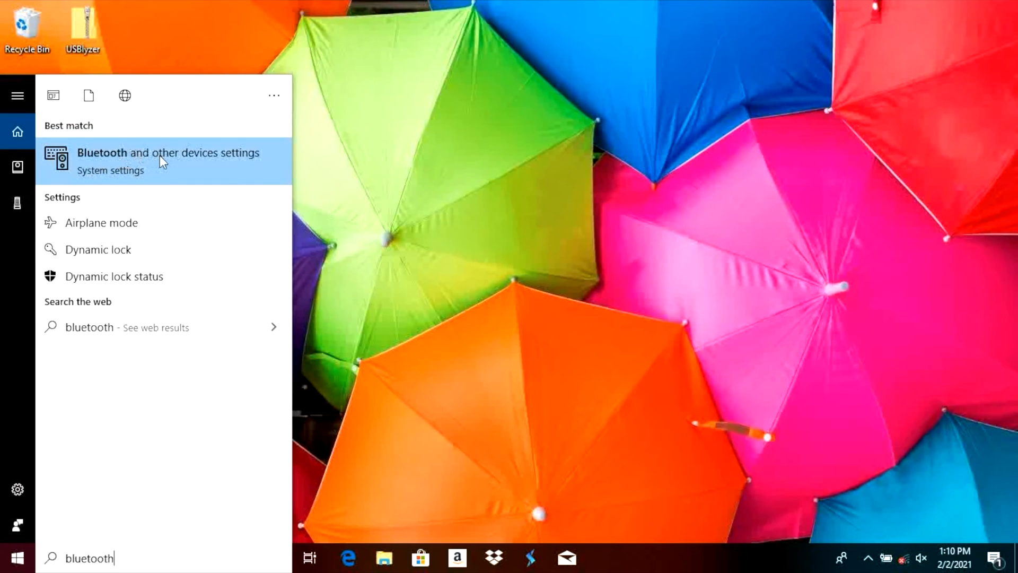
click(168, 152)
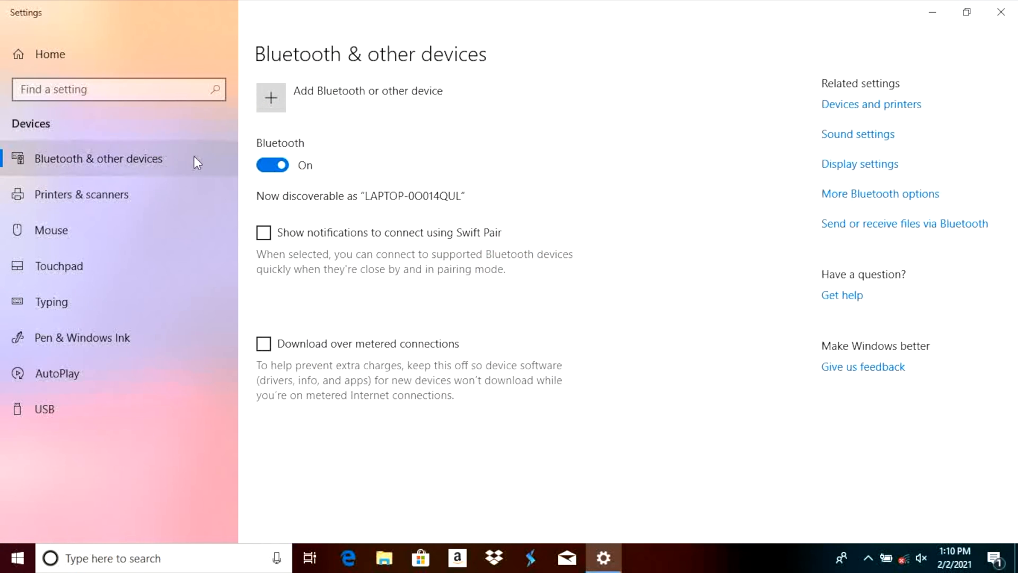
mouse_move(350, 162)
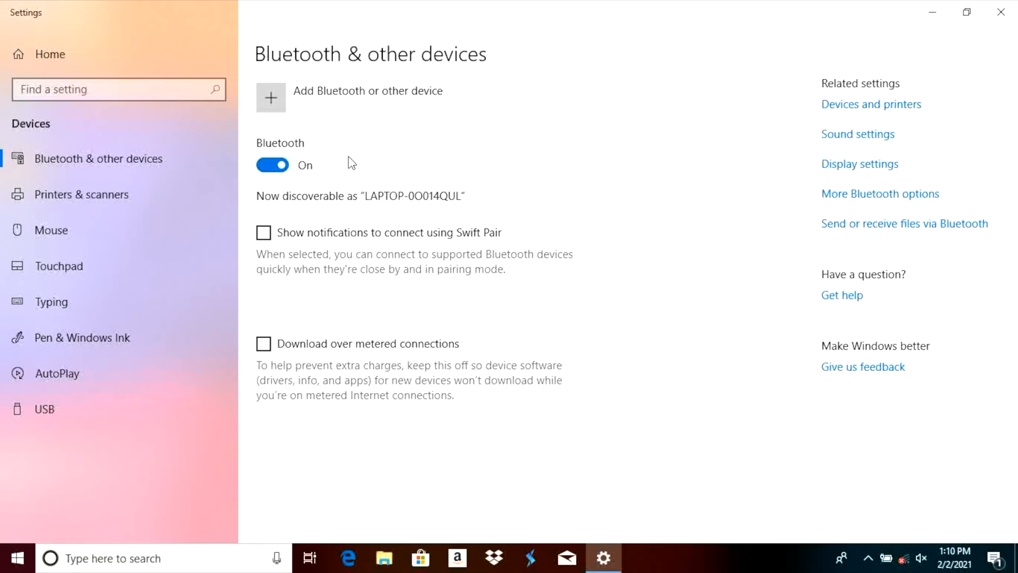
mouse_move(353, 159)
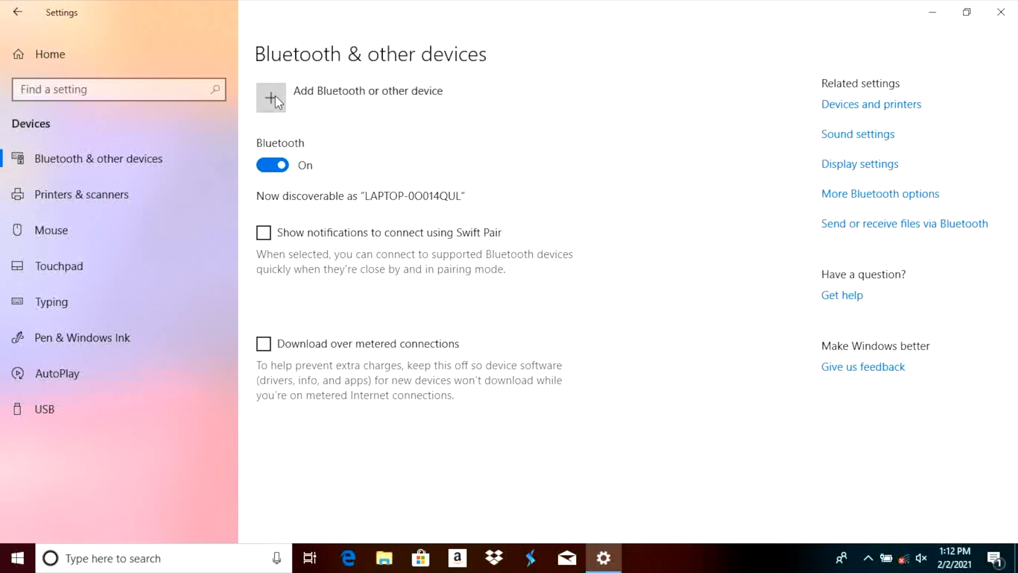
Add a Bluetooth device and pair the JBL LIVE460NC (Audio) headphones
click(270, 98)
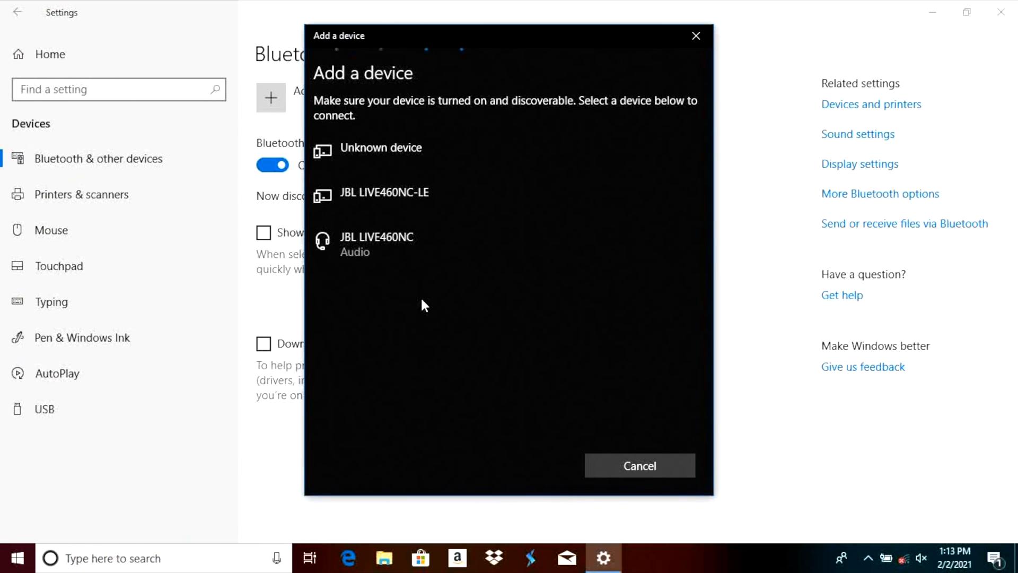
mouse_move(422, 198)
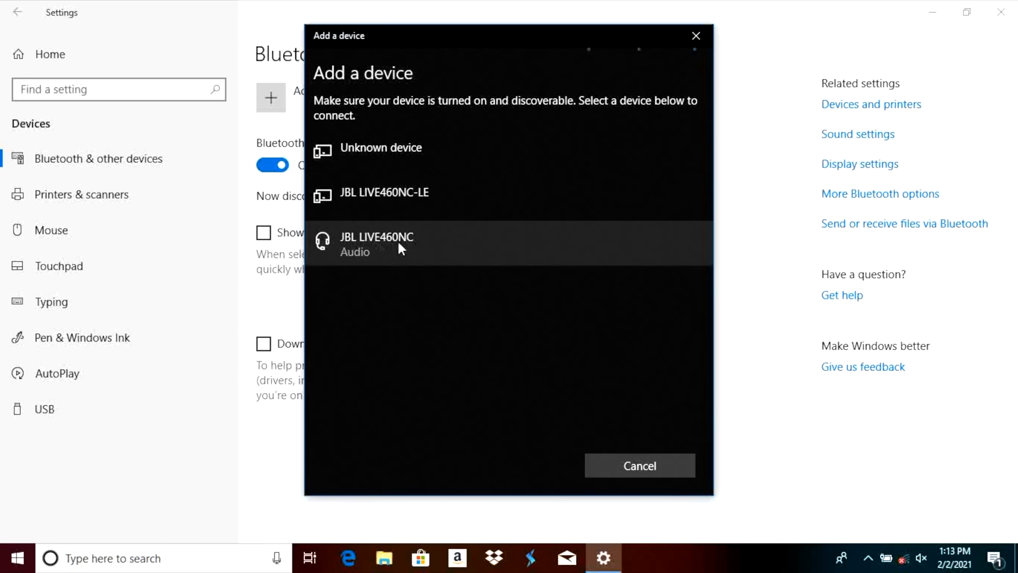
mouse_move(365, 266)
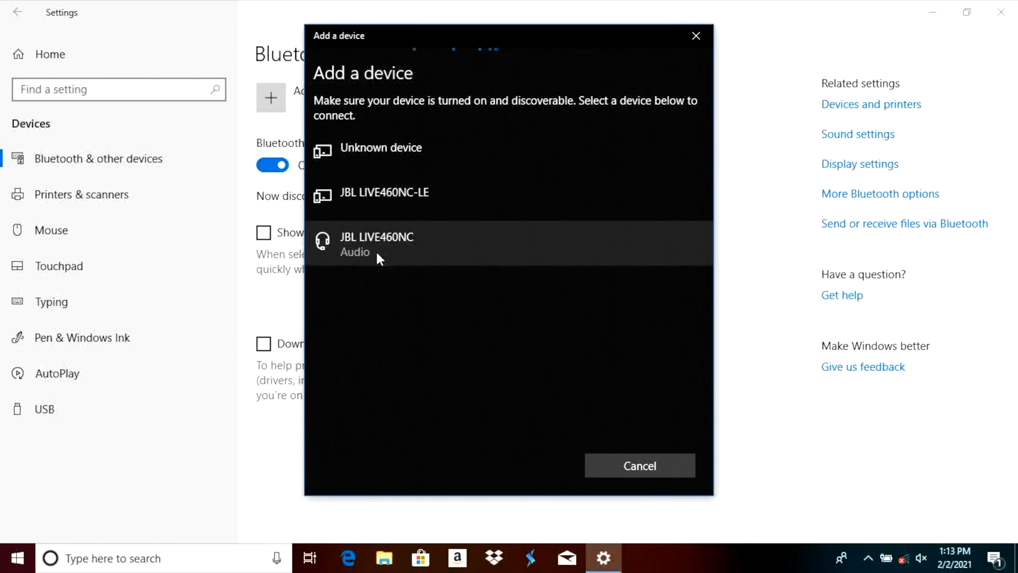
click(376, 243)
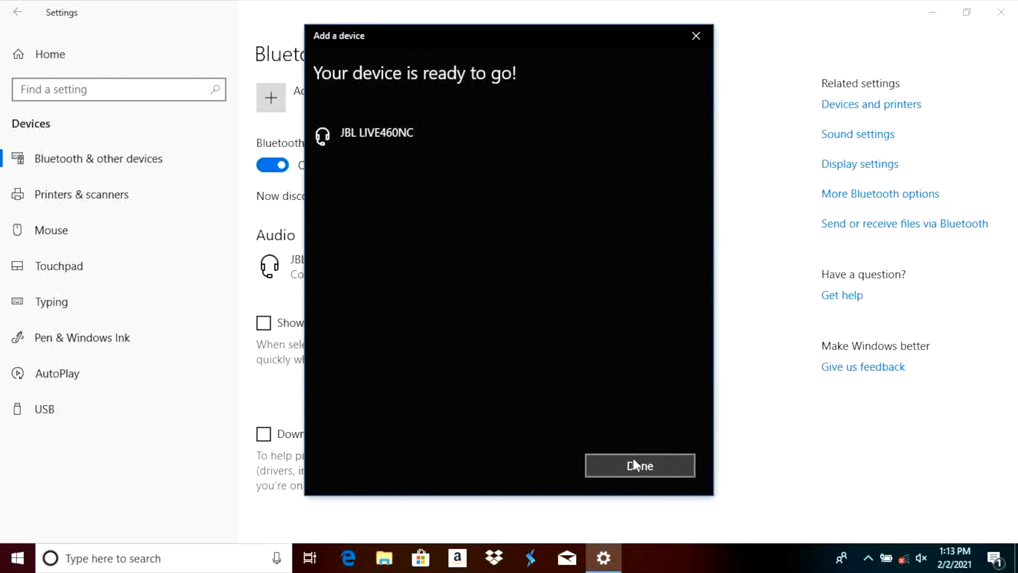
click(639, 465)
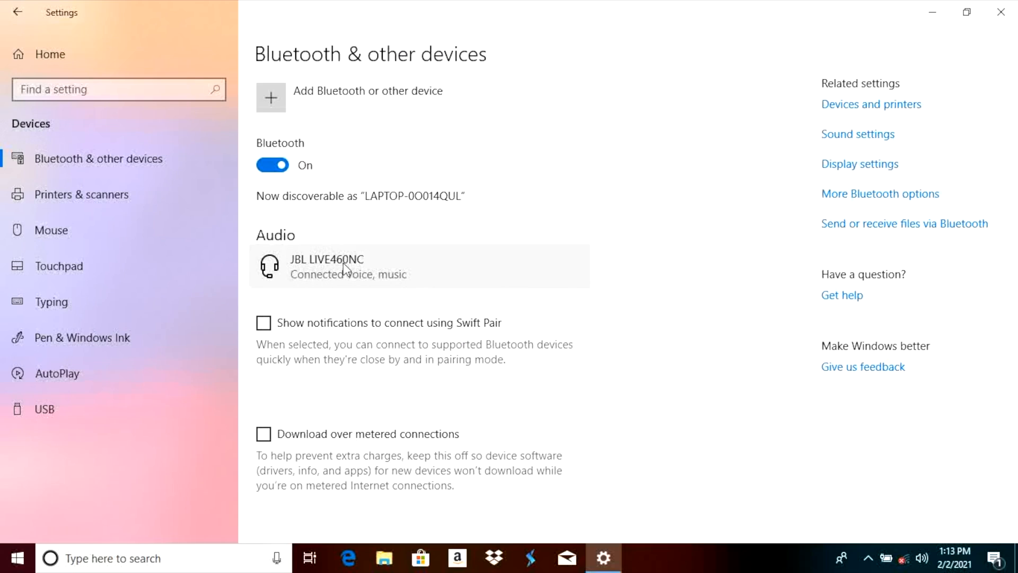
mouse_move(309, 289)
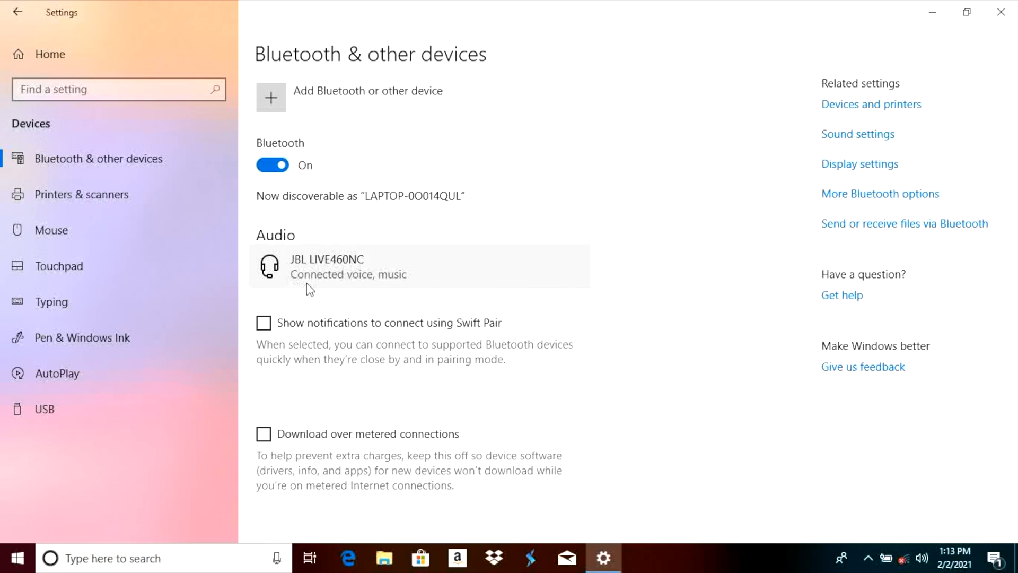
mouse_move(368, 290)
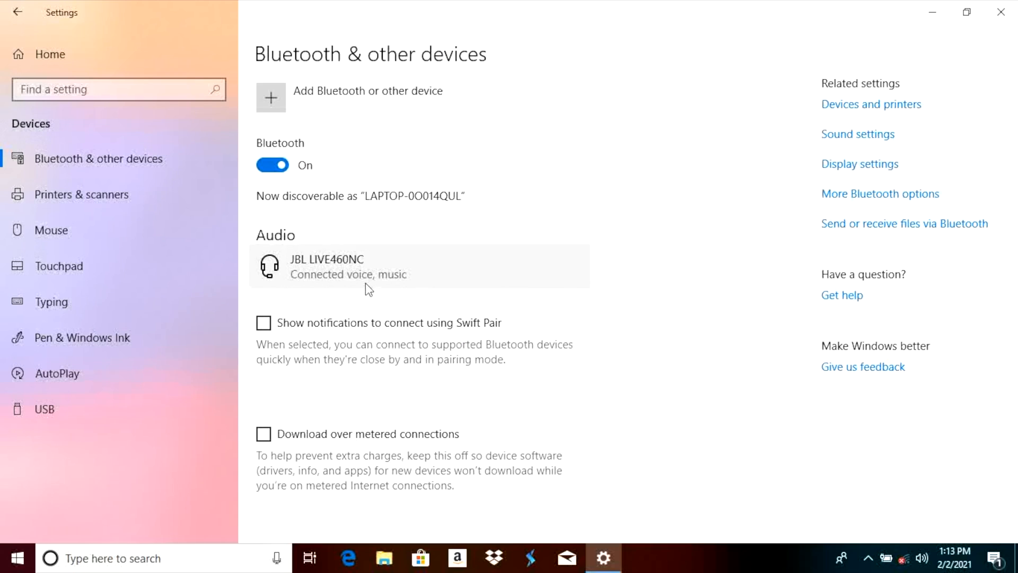
mouse_move(404, 284)
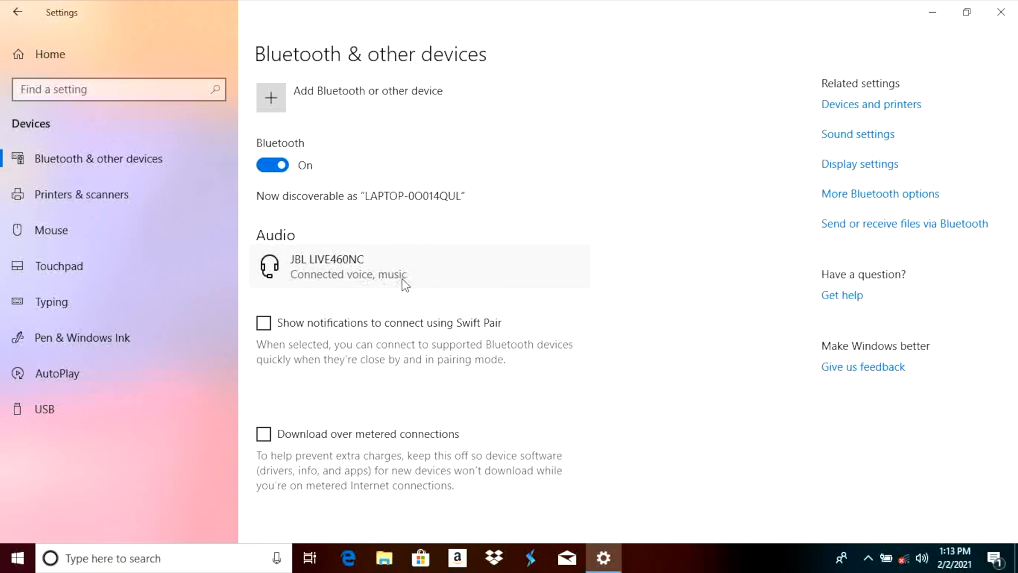
mouse_move(337, 265)
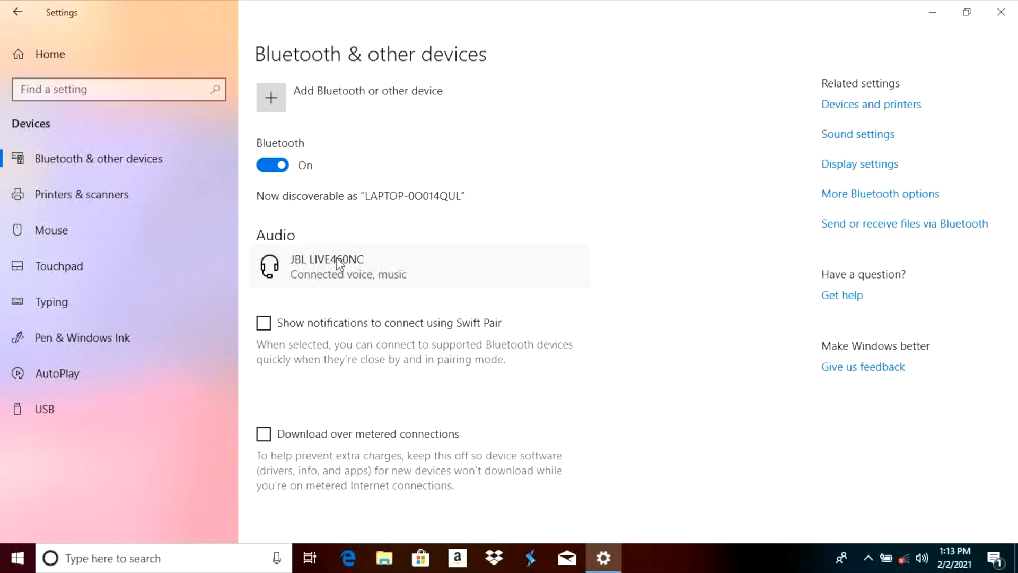
mouse_move(309, 235)
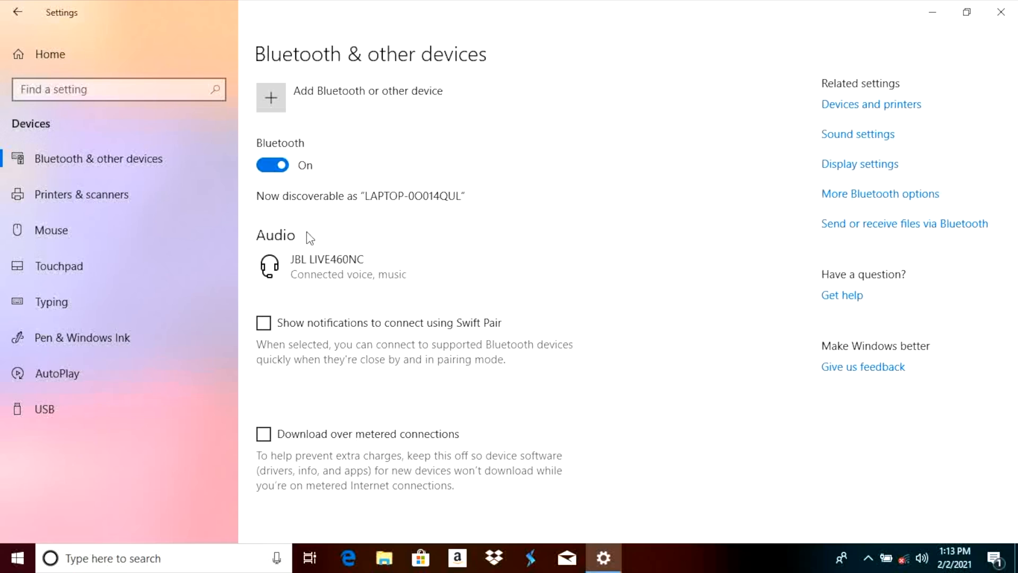
mouse_move(179, 115)
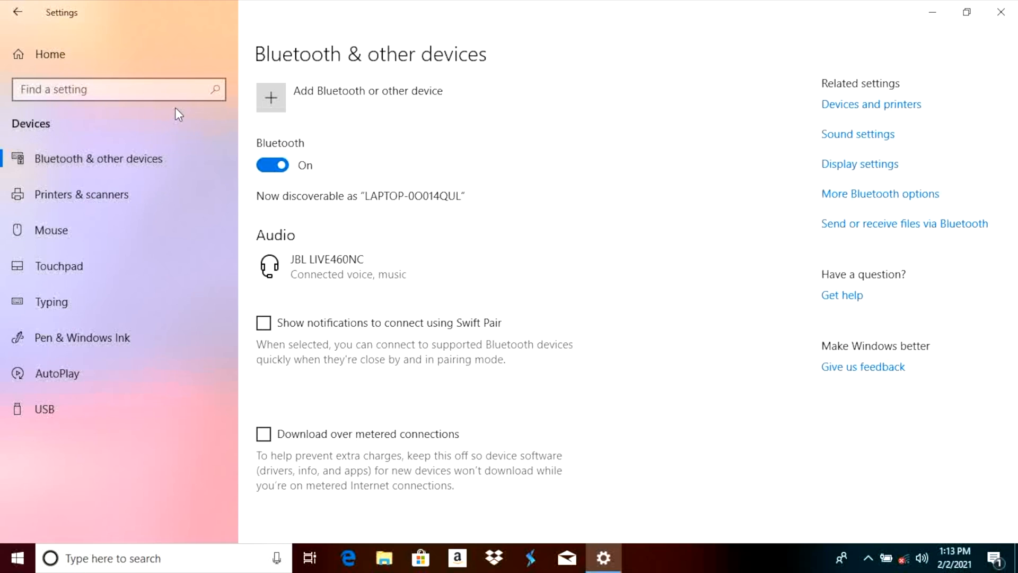
Search Settings for 'sound' to list sound playback suggestions
click(117, 89)
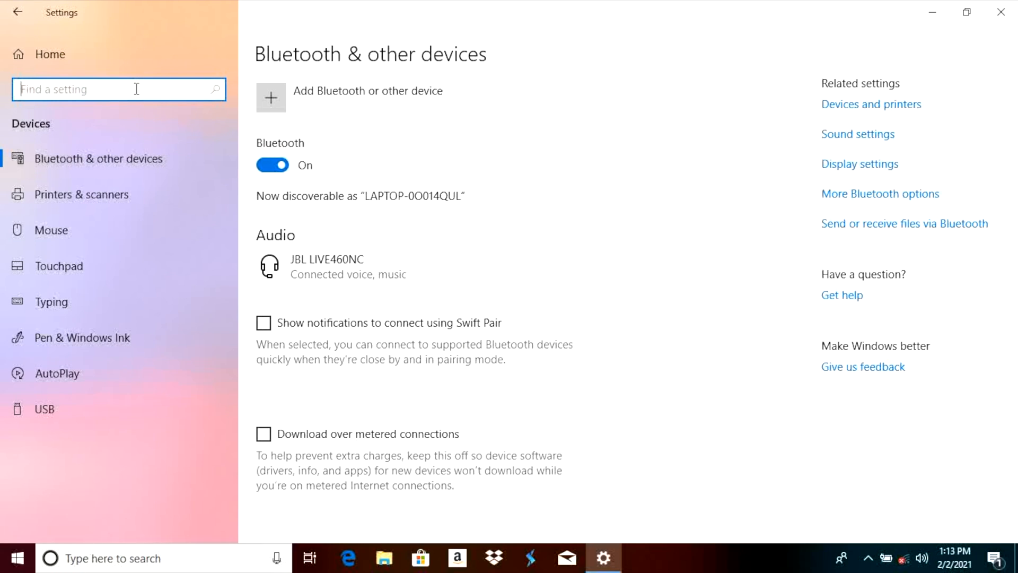
text(sou)
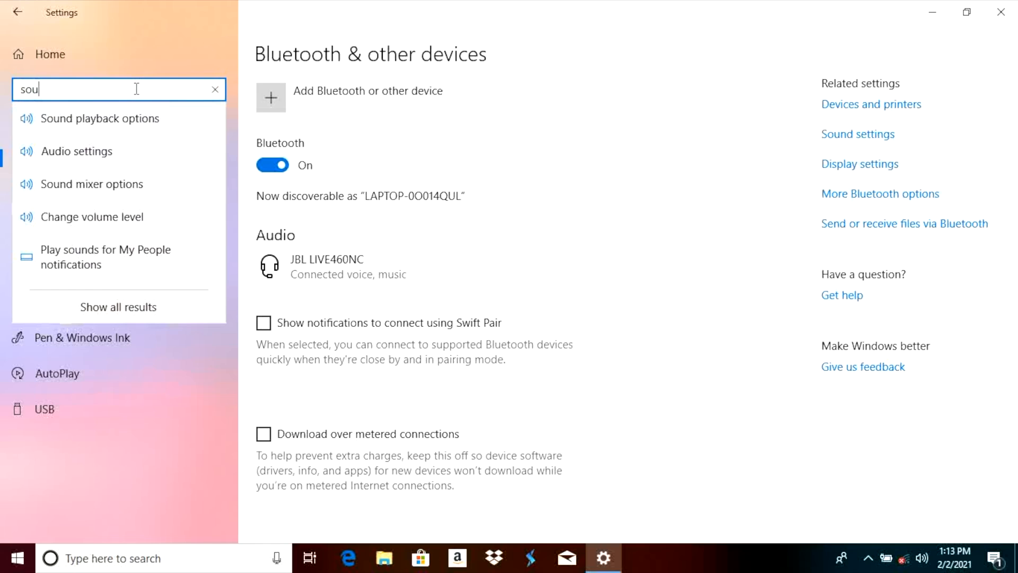
text(nd)
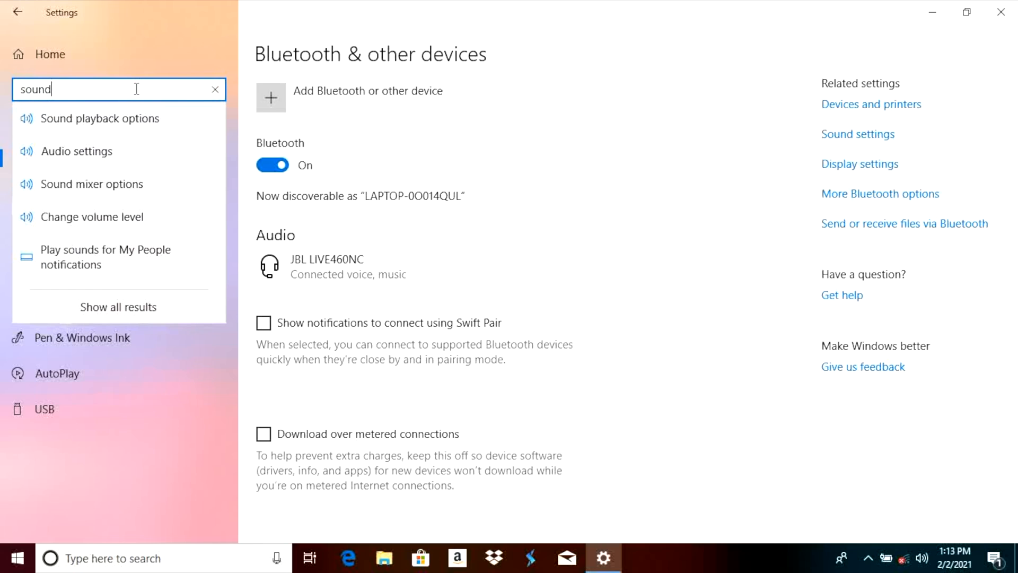
mouse_move(99, 118)
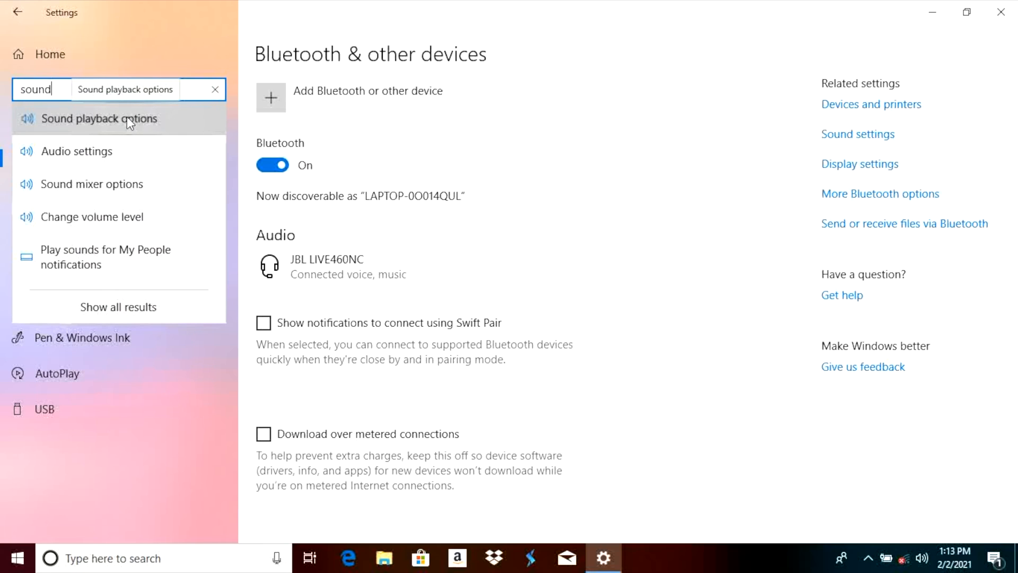
Open Sound playback options and choose Headset (JBL LIVE460NC Hands-Free) as output device
click(99, 118)
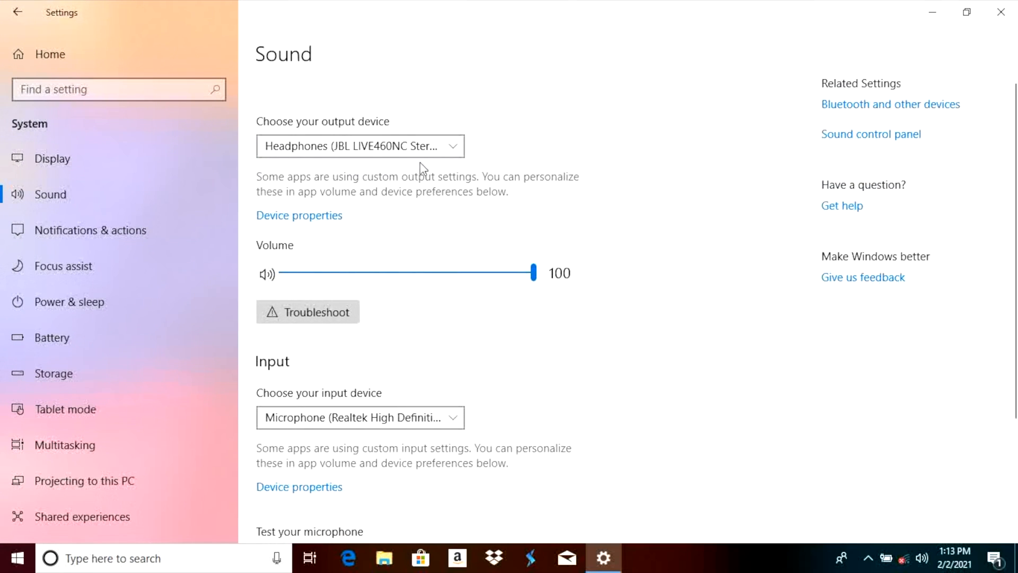
click(360, 145)
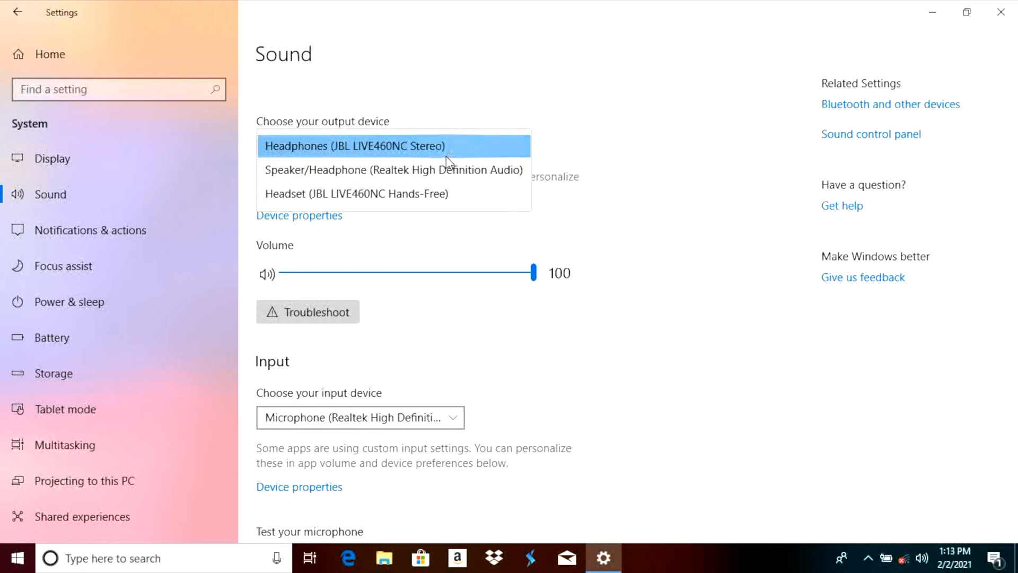
mouse_move(392, 150)
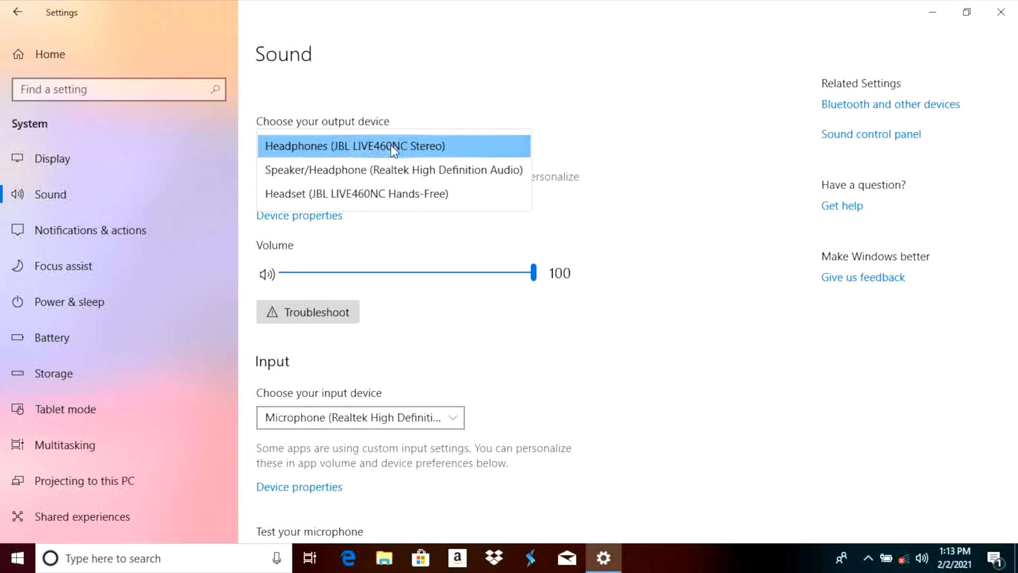
mouse_move(420, 154)
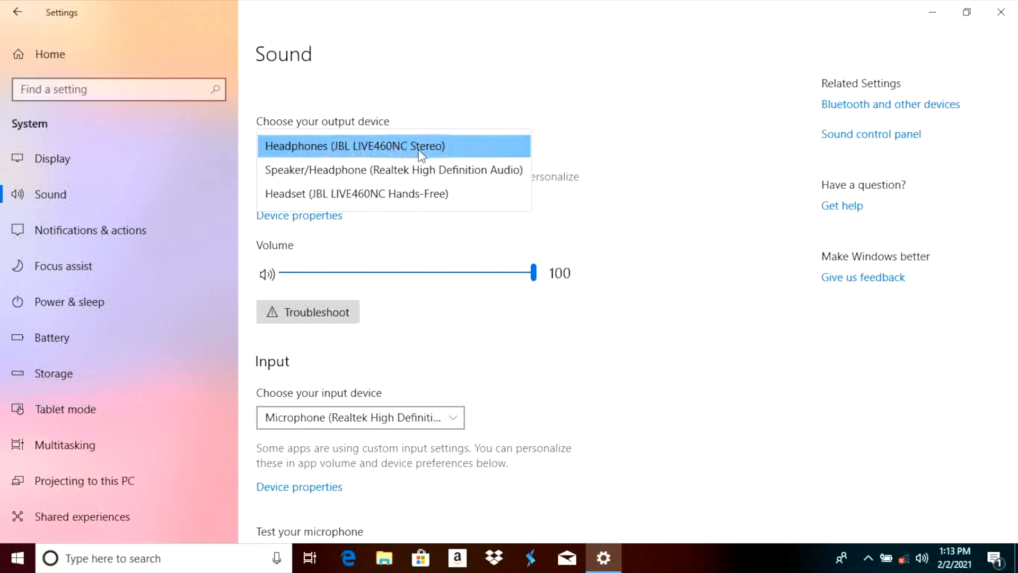
mouse_move(425, 194)
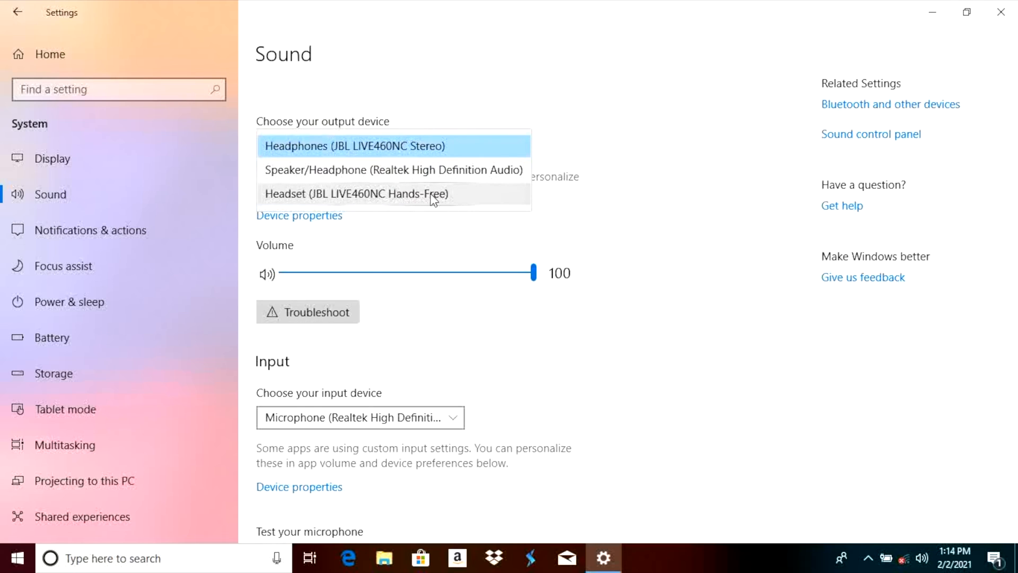
click(356, 194)
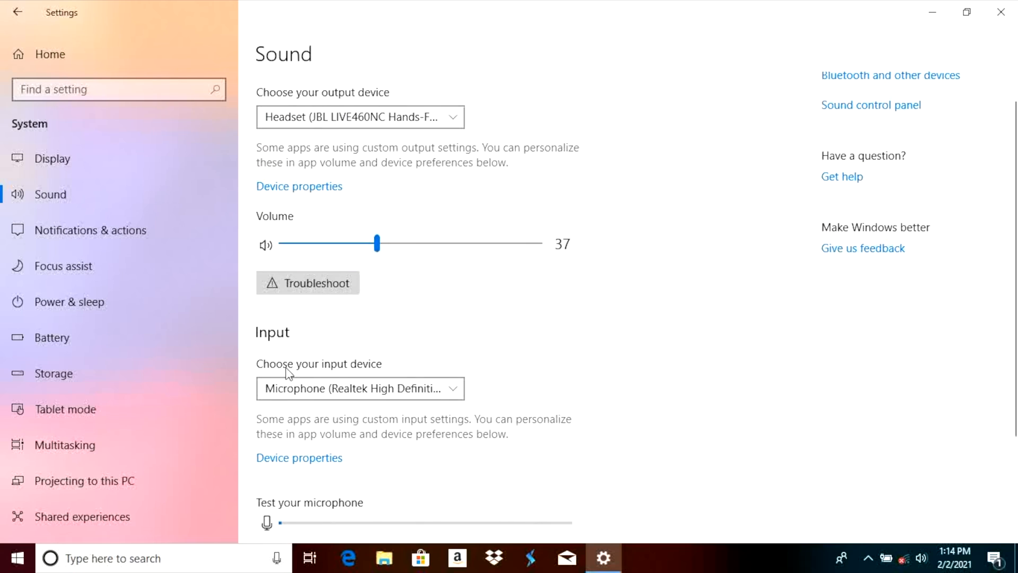
mouse_move(284, 350)
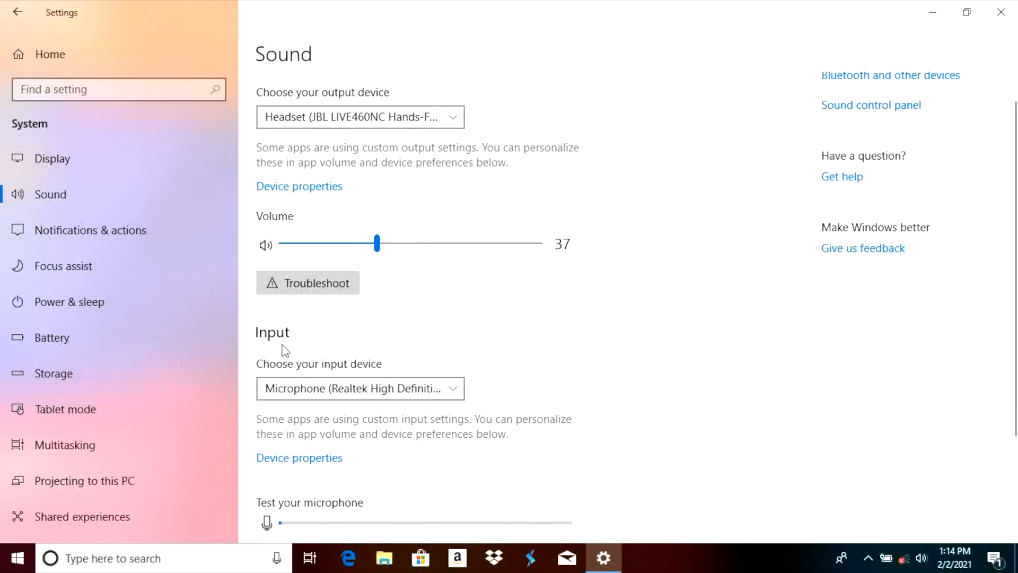
mouse_move(454, 393)
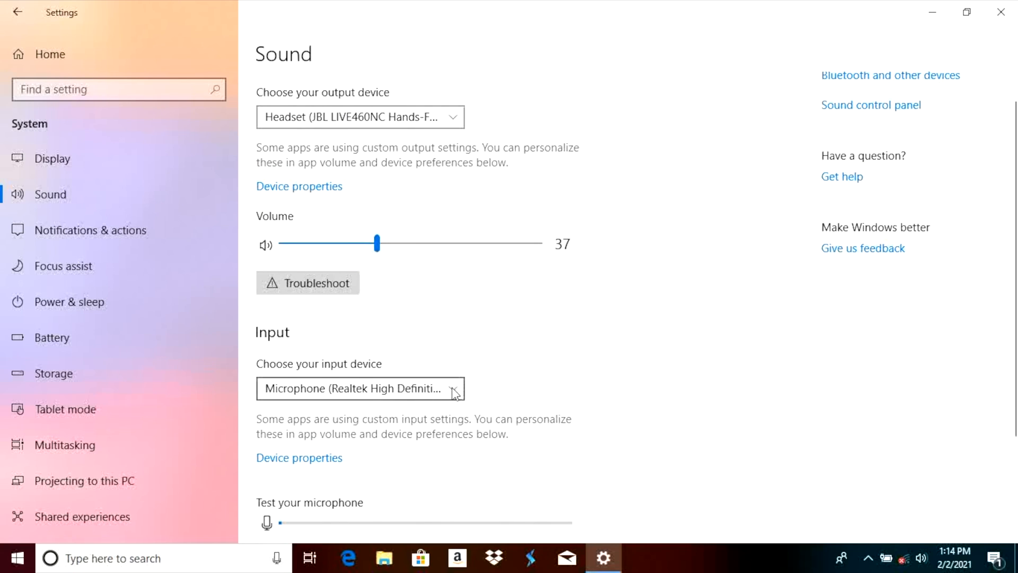
Set Headset (JBL LIVE460NC Hands-Free) as the input device, then close Settings
click(360, 388)
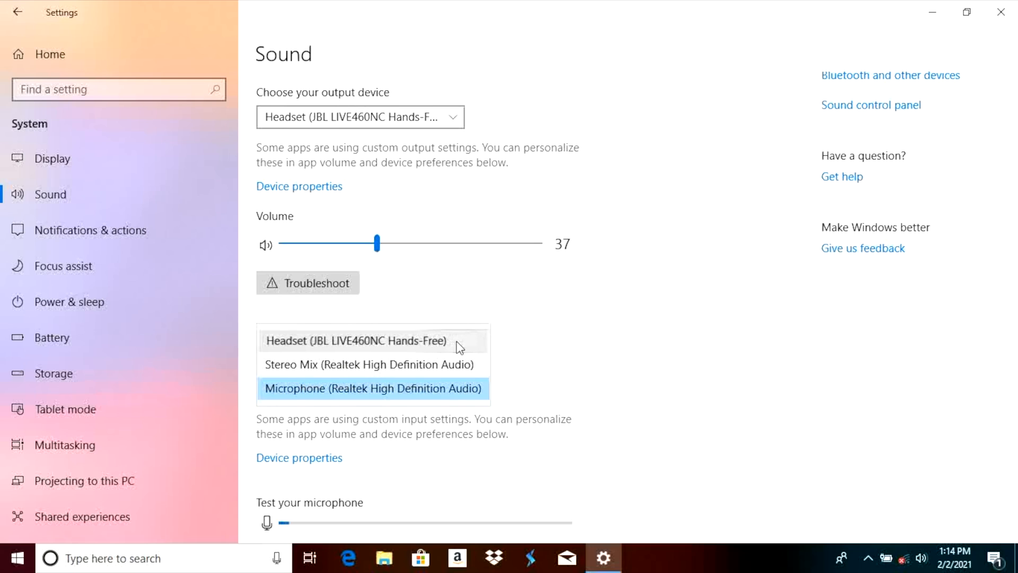
click(355, 339)
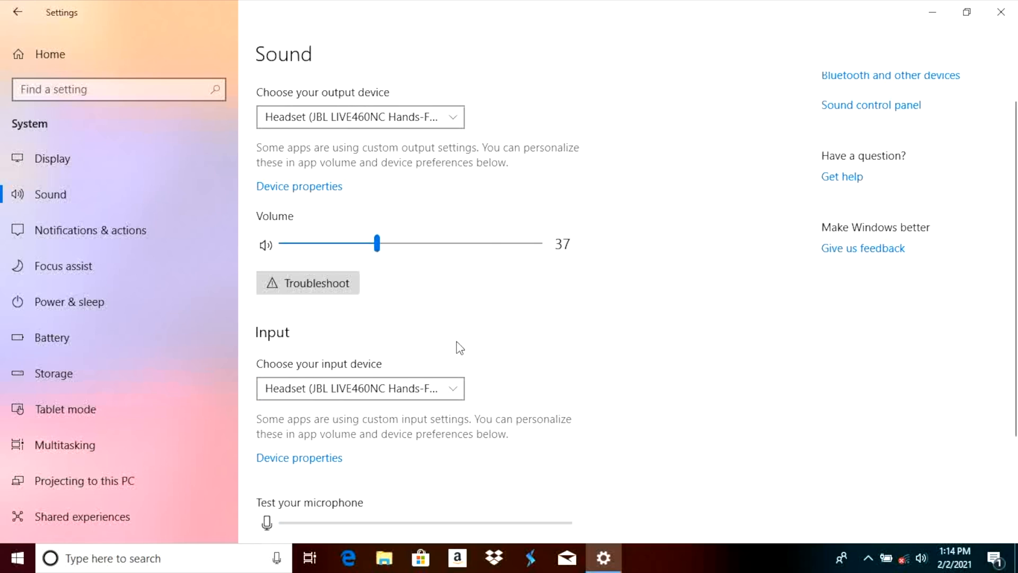
mouse_move(443, 391)
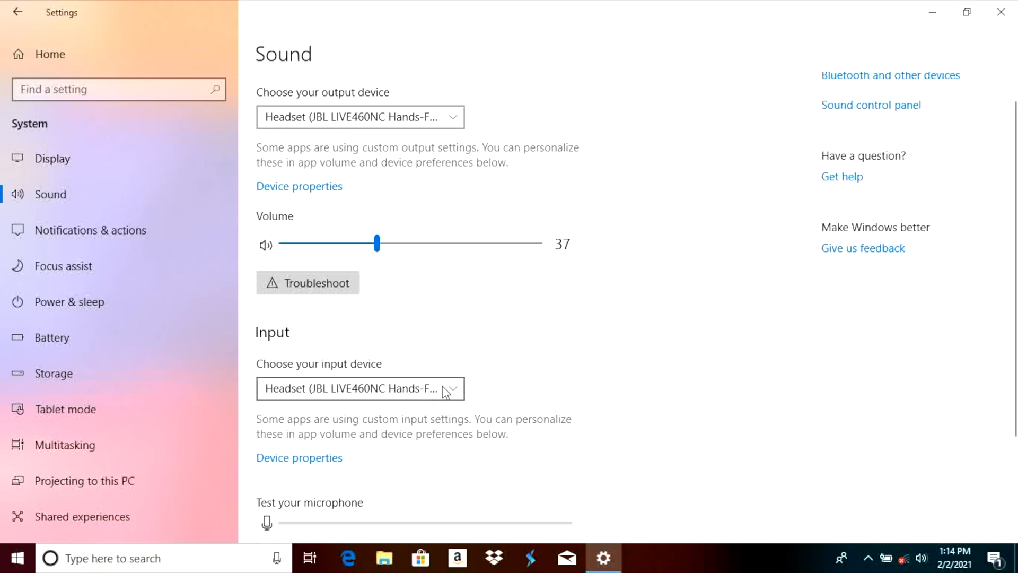
mouse_move(454, 174)
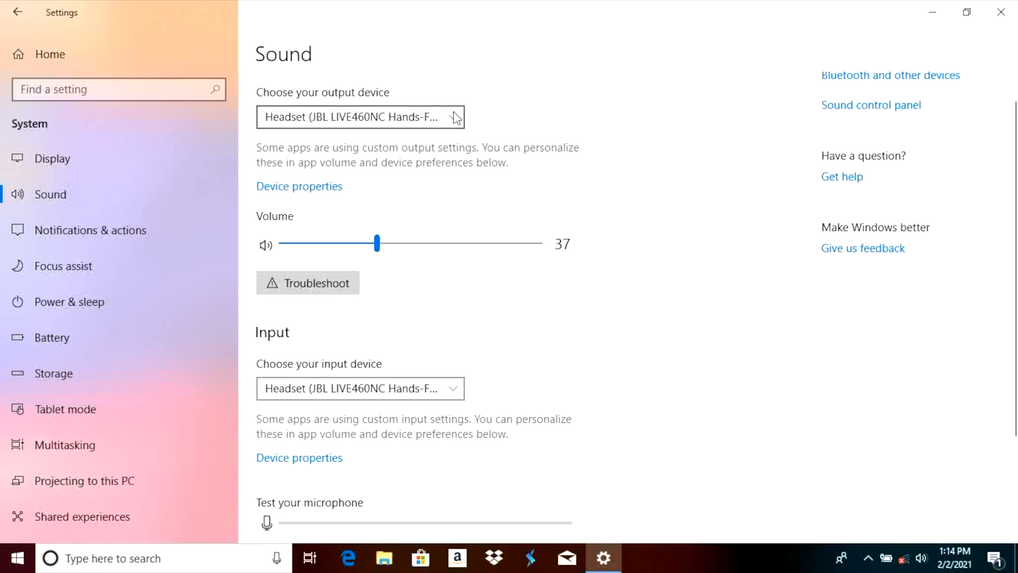
mouse_move(514, 116)
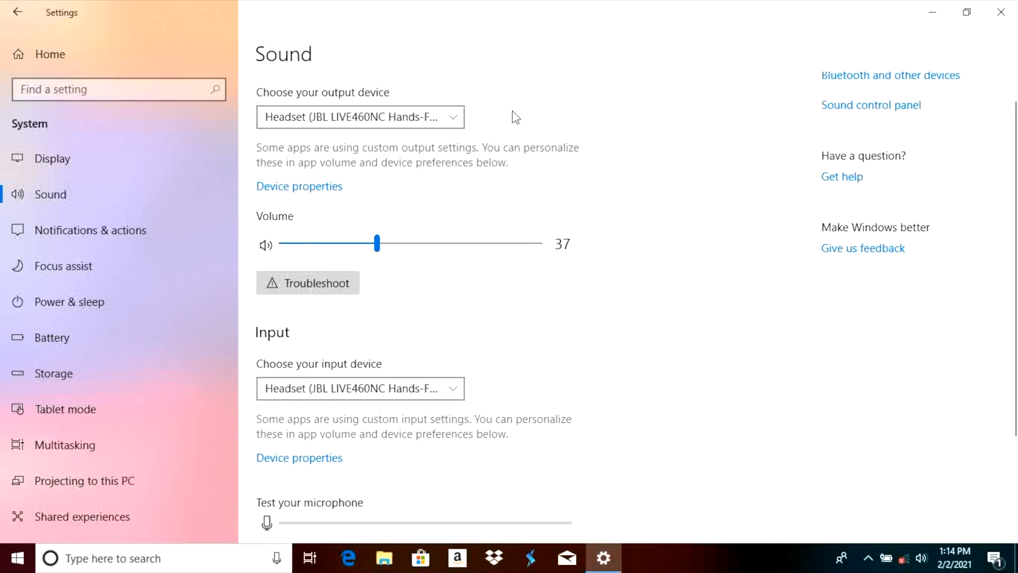
mouse_move(778, 87)
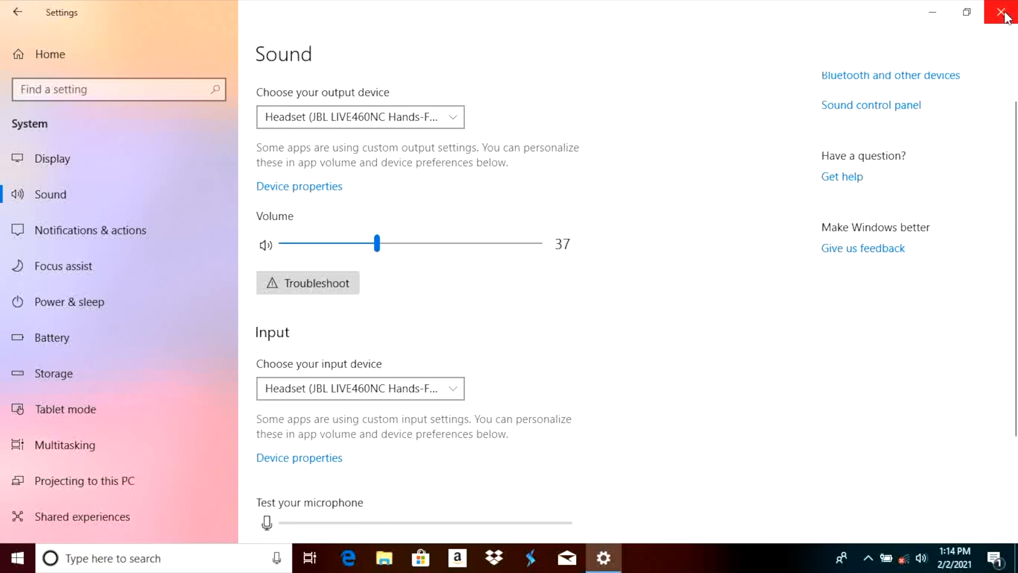
click(1006, 11)
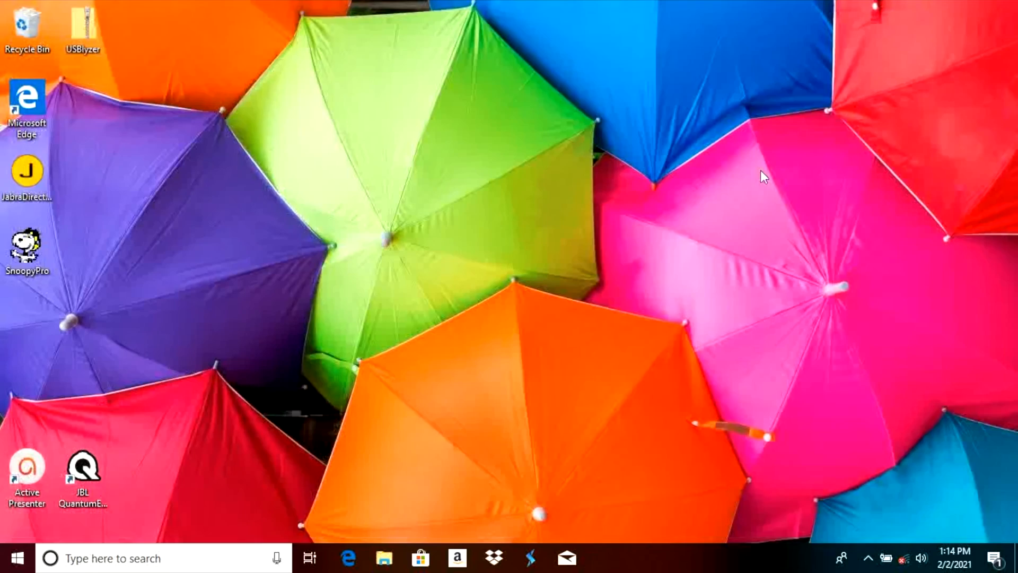
mouse_move(901, 465)
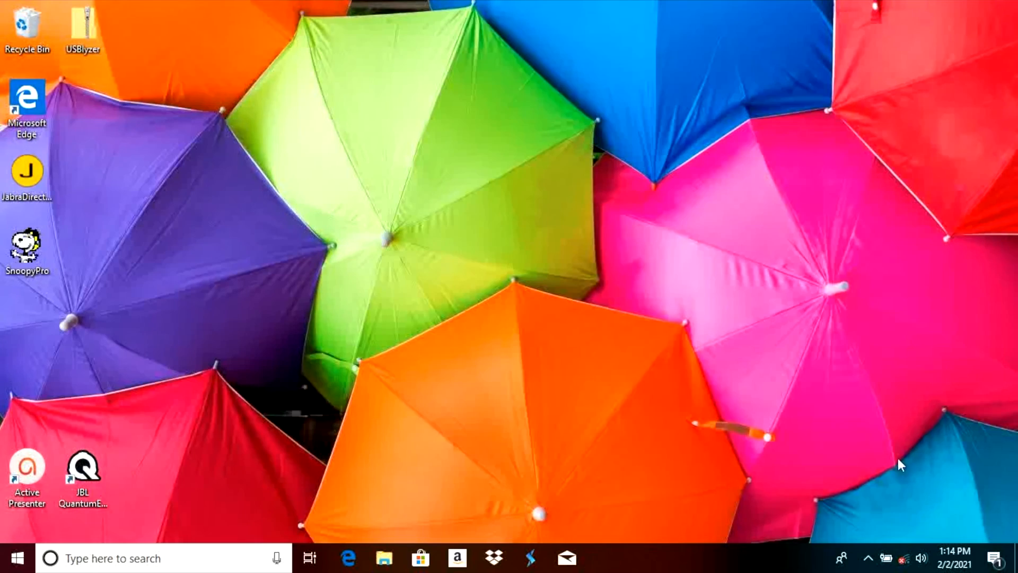